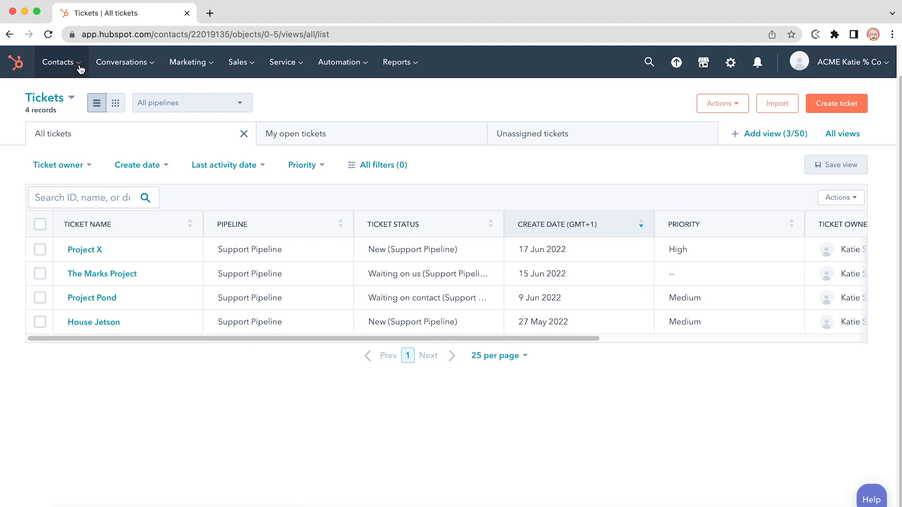
{"action": "mouse_move", "coordinate": [97, 64]}
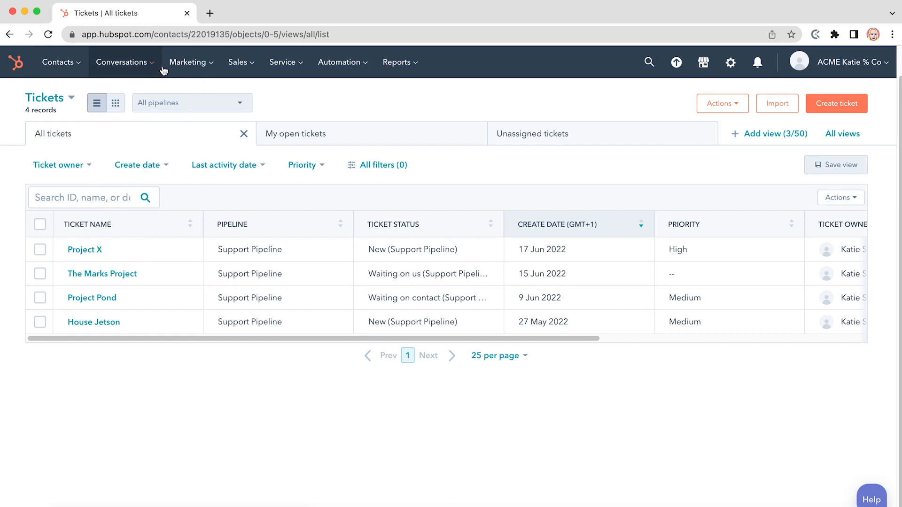
{"action": "mouse_move", "coordinate": [187, 62]}
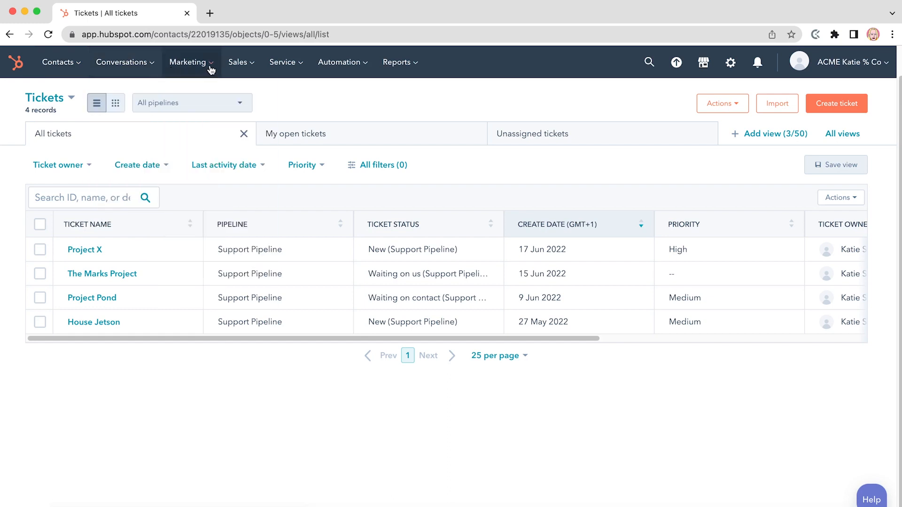
Visit clockify.me, sign up, and add the Clockify Time Tracker extension from the Chrome Web Store
{"action": "left_click", "coordinate": [816, 34]}
{"action": "type", "text": "clockify.m"}
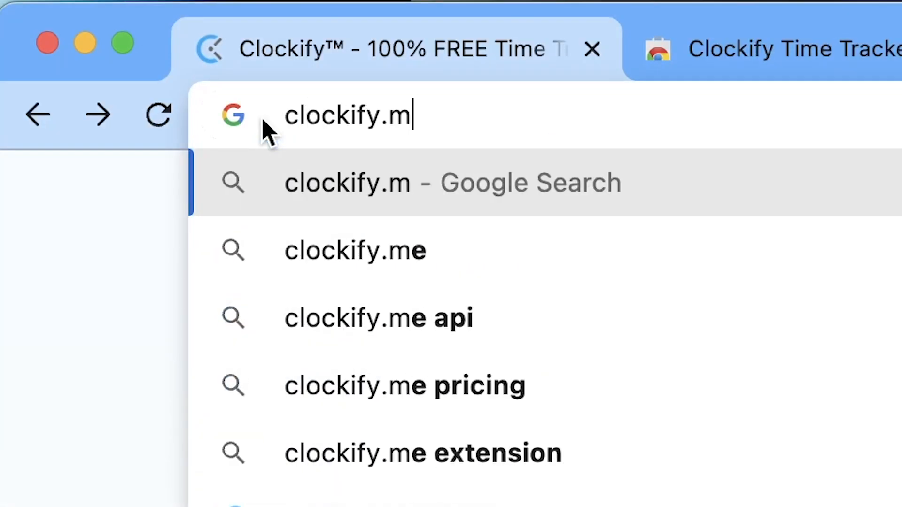
{"action": "key", "text": "Enter"}
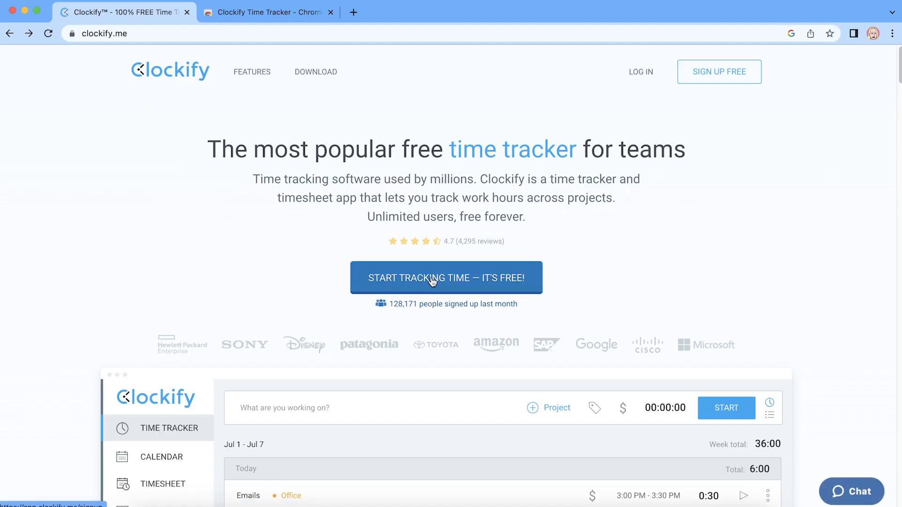
{"action": "left_click", "coordinate": [446, 278]}
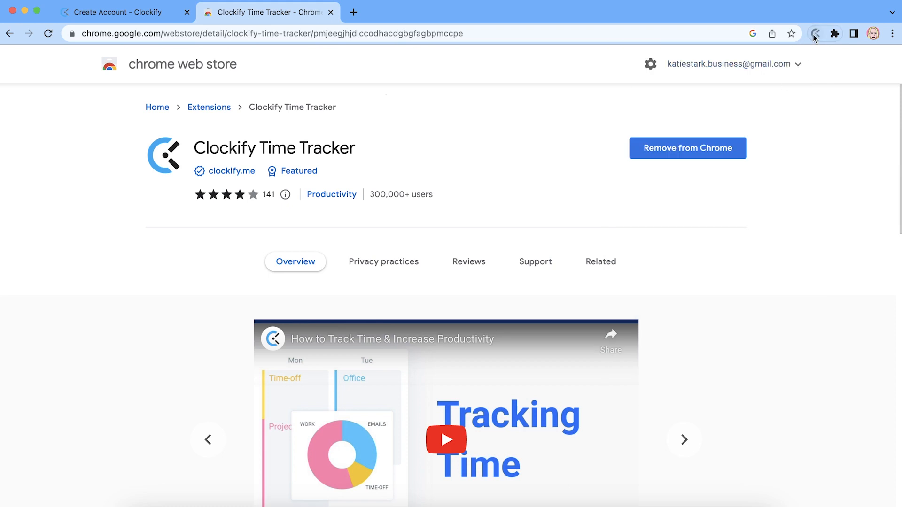
{"action": "left_click", "coordinate": [814, 33]}
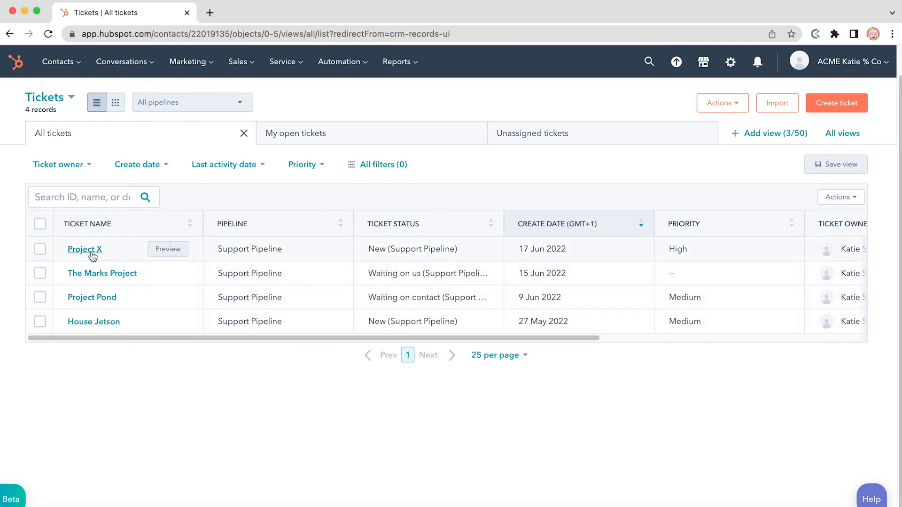
{"action": "left_click", "coordinate": [84, 249]}
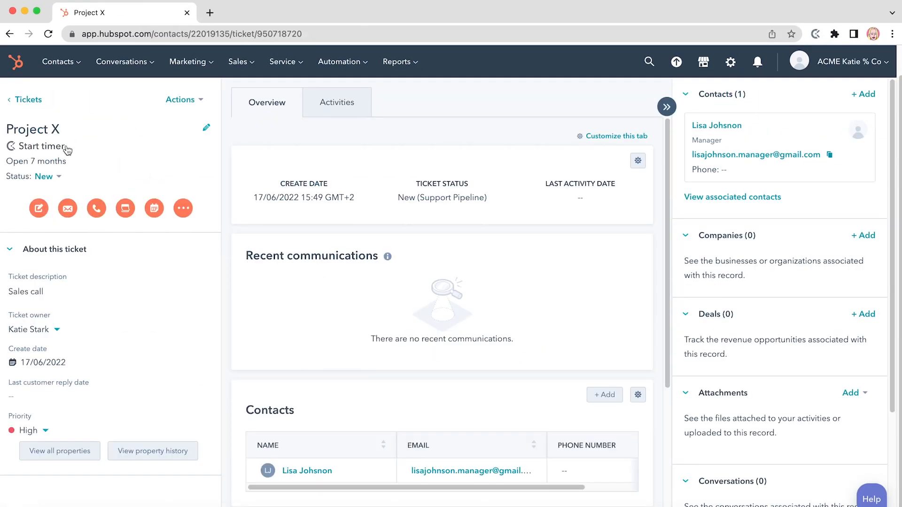
{"action": "left_click", "coordinate": [282, 62]}
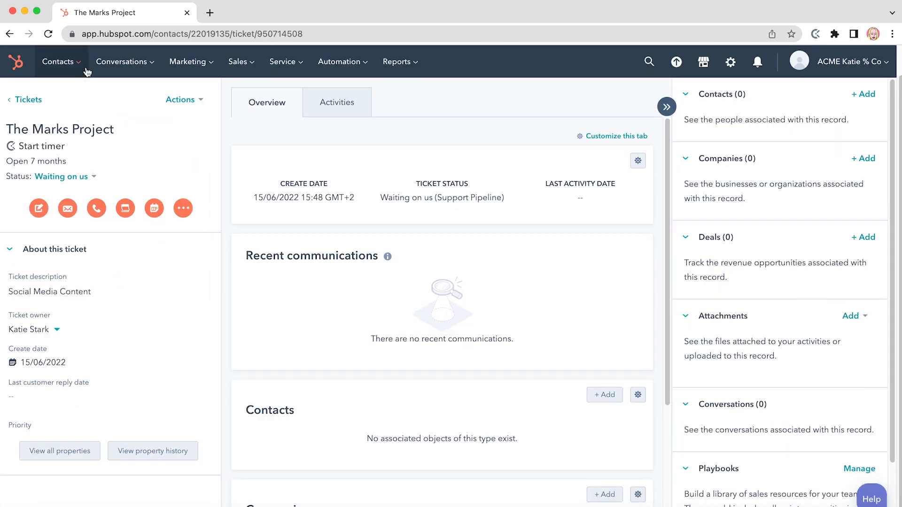
{"action": "left_click", "coordinate": [57, 61]}
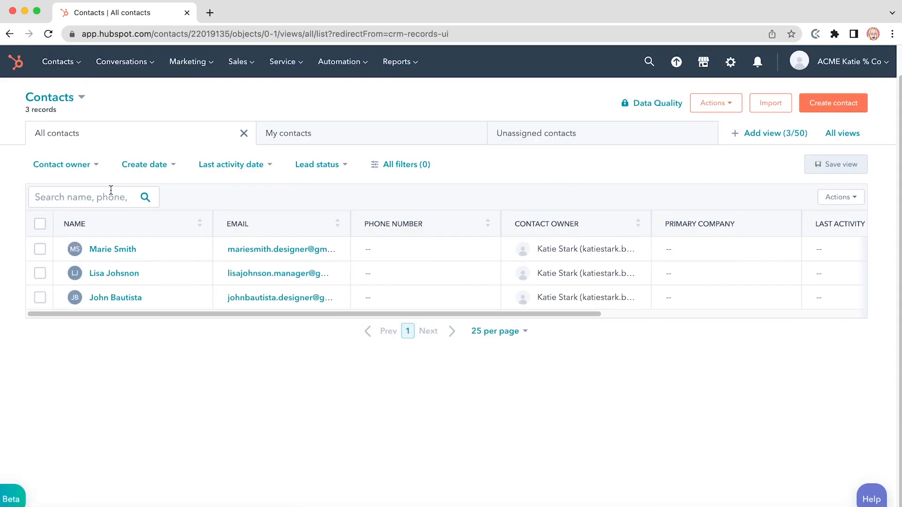
{"action": "left_click", "coordinate": [113, 249]}
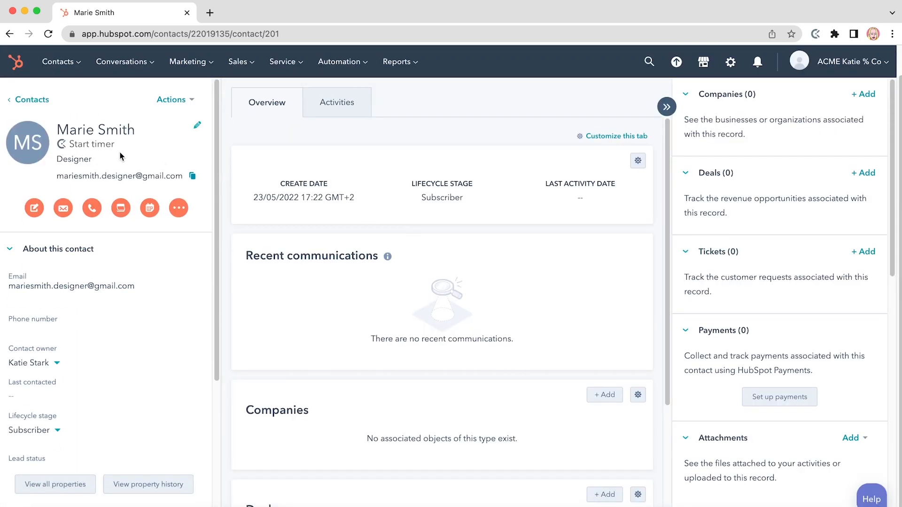
{"action": "left_click", "coordinate": [91, 144]}
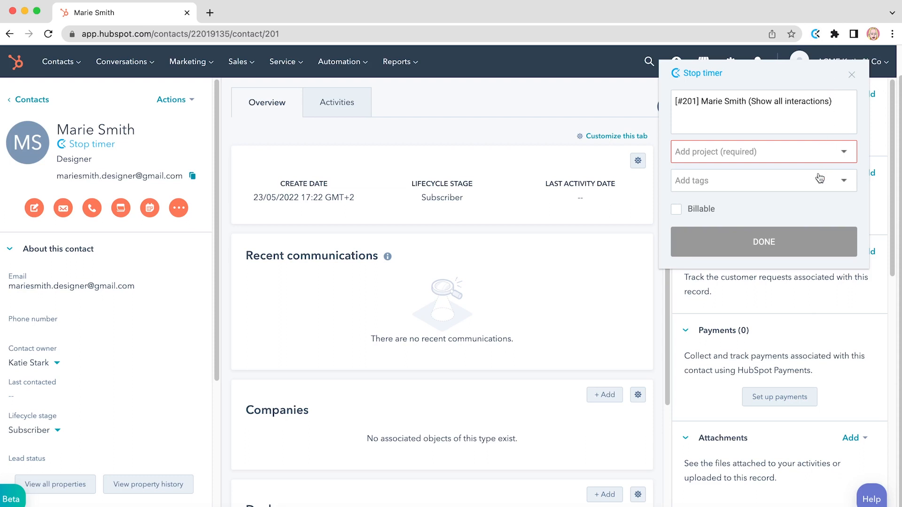
{"action": "left_click", "coordinate": [676, 209]}
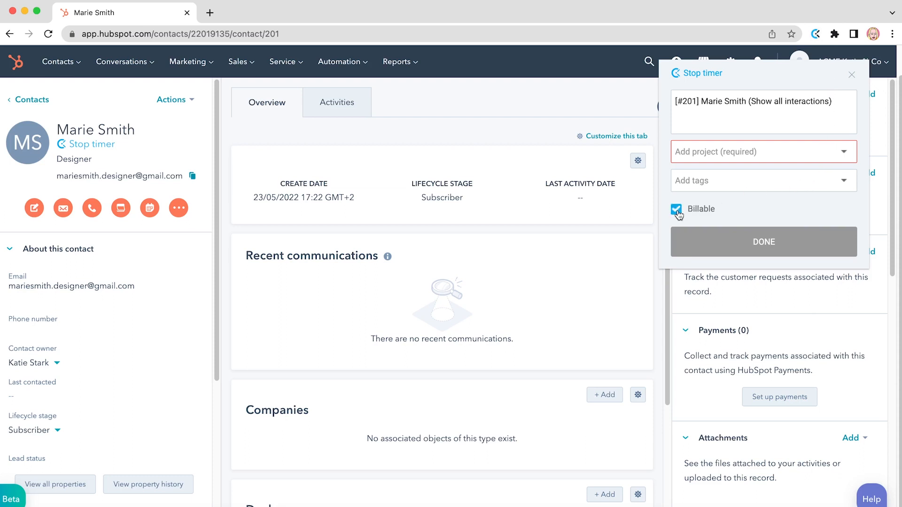
{"action": "left_click", "coordinate": [676, 209]}
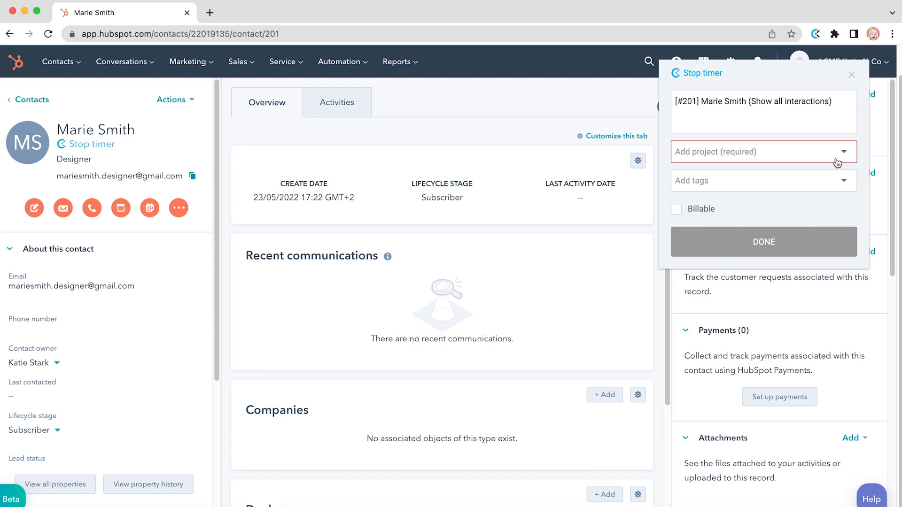
{"action": "left_click", "coordinate": [843, 180]}
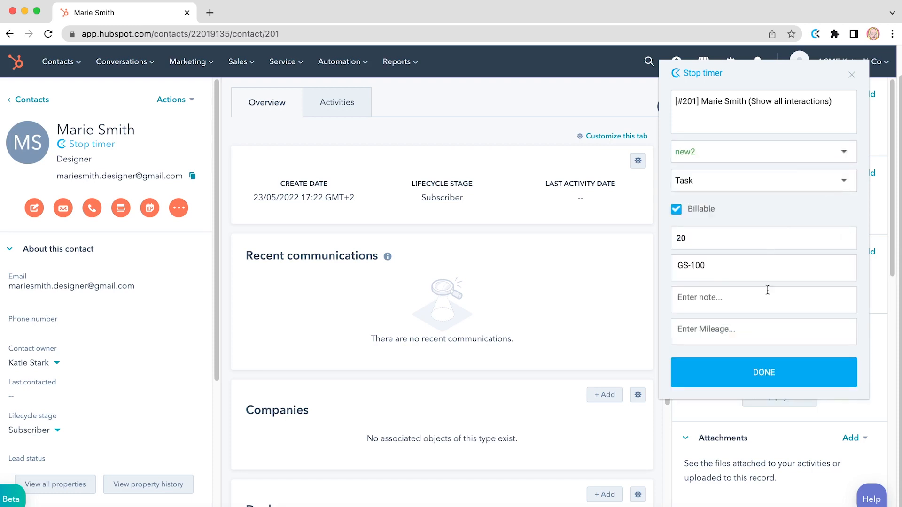
{"action": "left_click", "coordinate": [764, 372]}
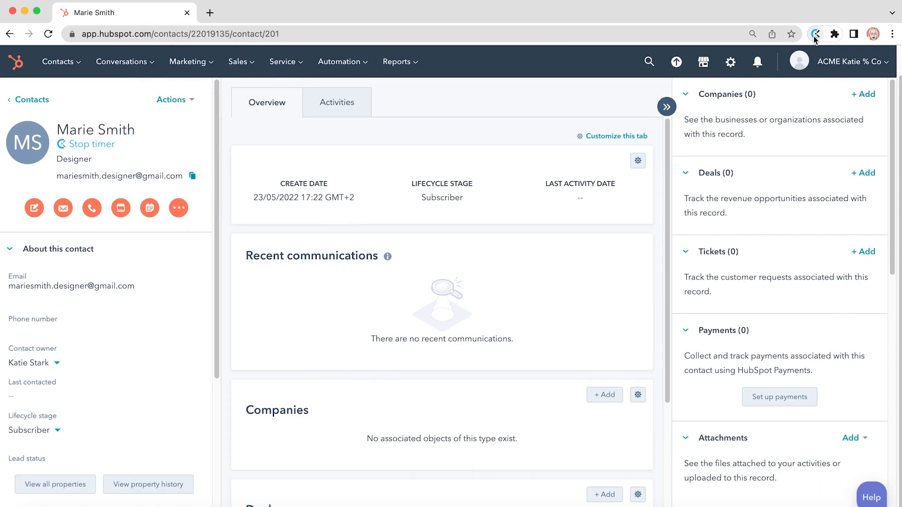
{"action": "left_click", "coordinate": [816, 33]}
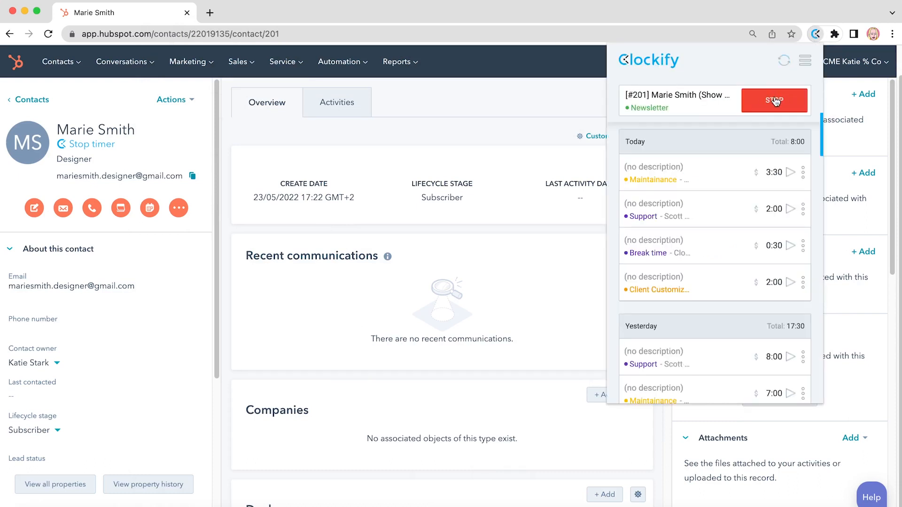
{"action": "left_click", "coordinate": [774, 100]}
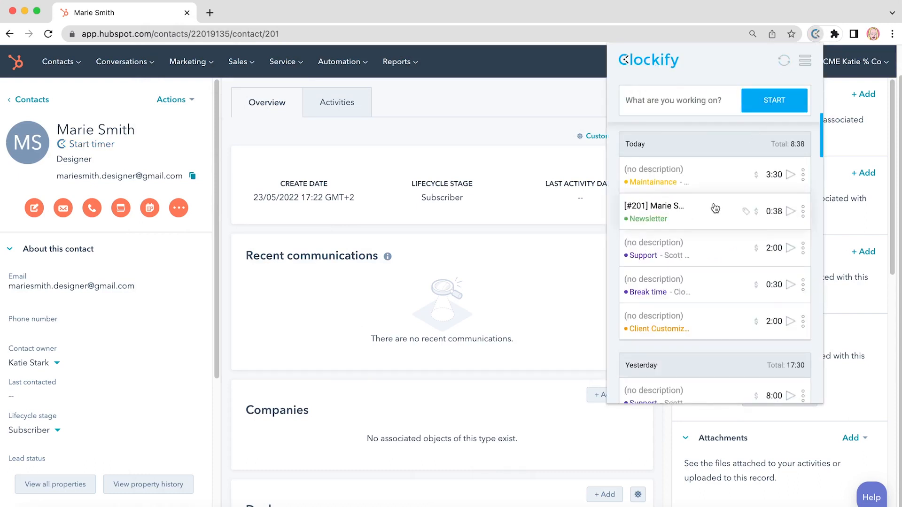
{"action": "left_click", "coordinate": [661, 211]}
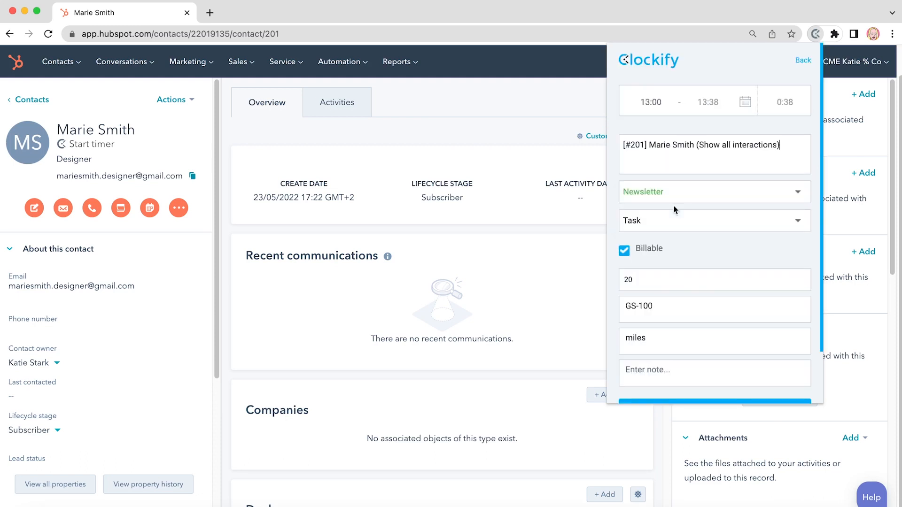
{"action": "left_click", "coordinate": [803, 59]}
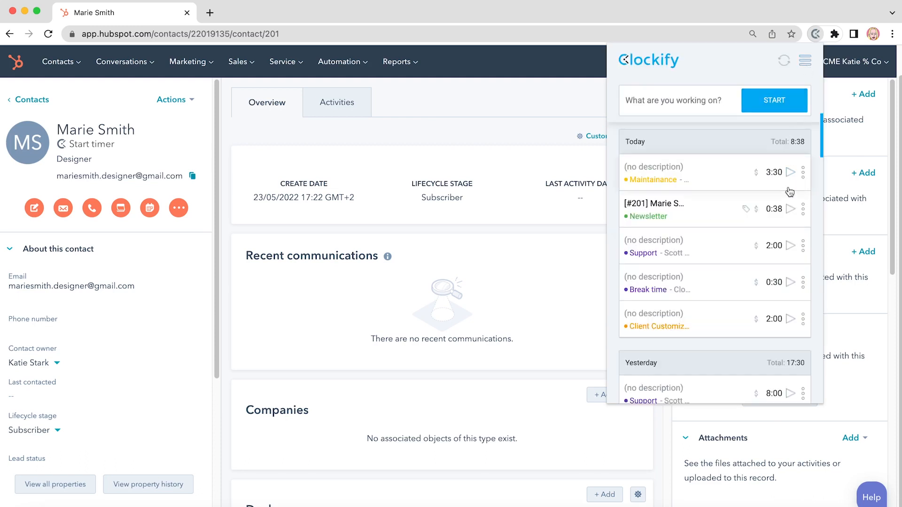
{"action": "left_click", "coordinate": [789, 208]}
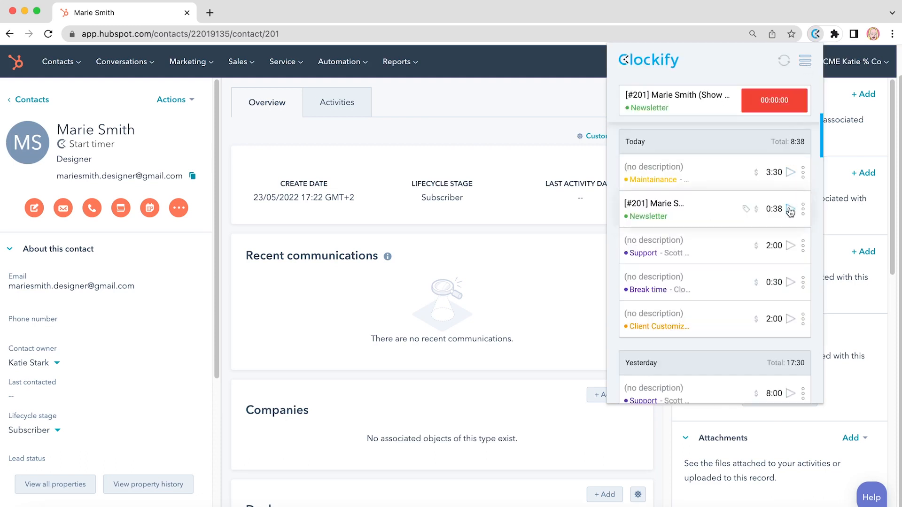
{"action": "left_click", "coordinate": [790, 209]}
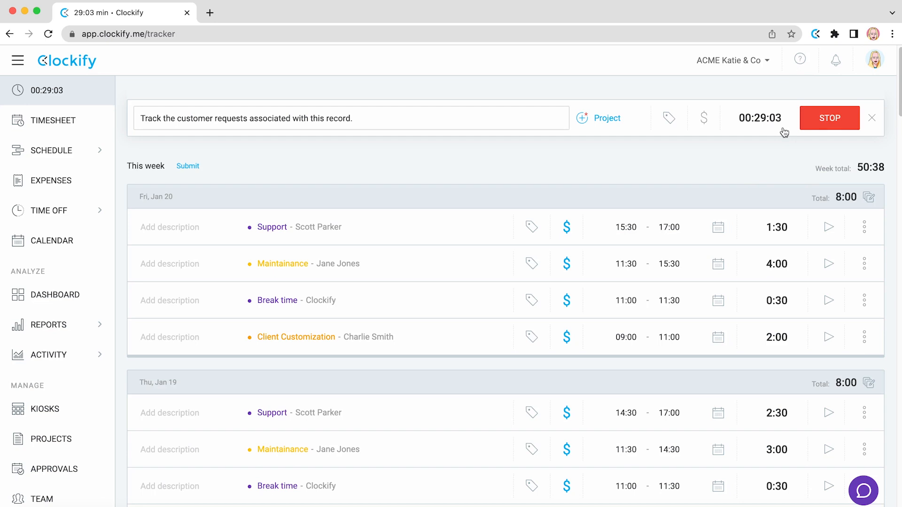
{"action": "mouse_move", "coordinate": [193, 139]}
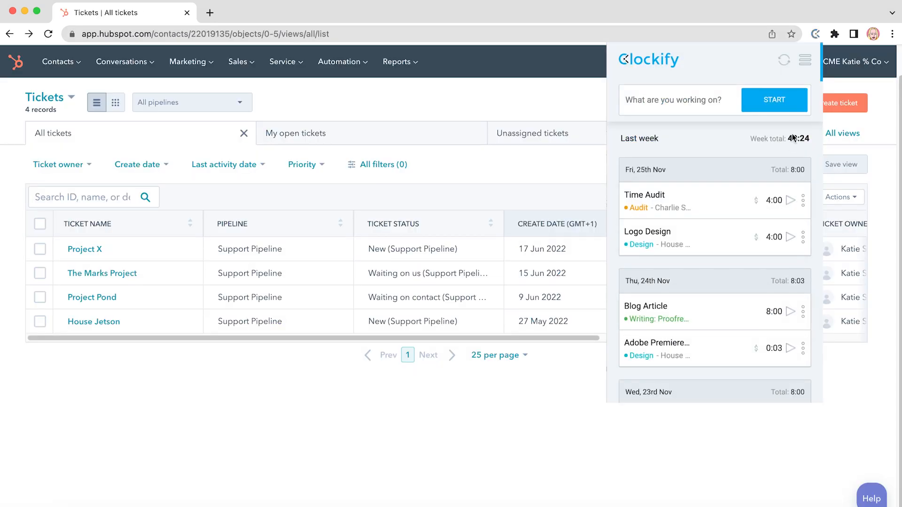
Switch the extension to Manual mode and enter a 09:00 to 1200 time entry
{"action": "left_click", "coordinate": [806, 61]}
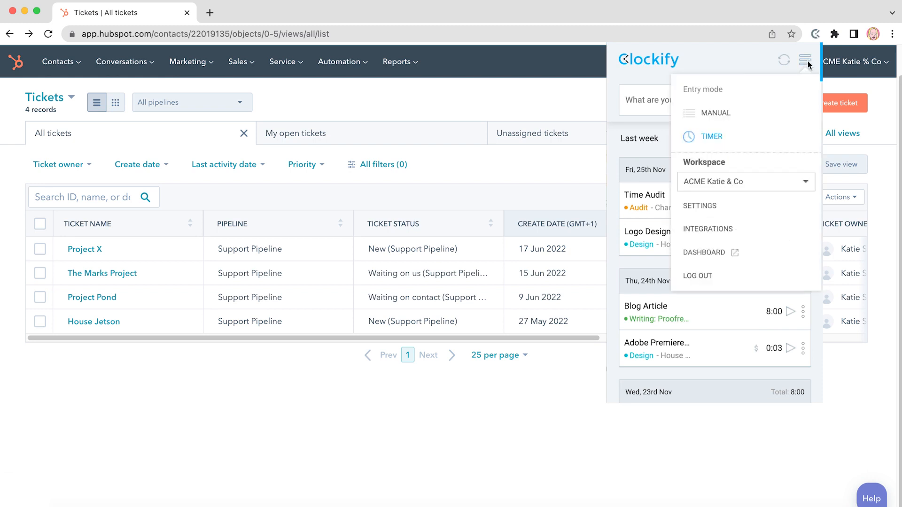
{"action": "left_click", "coordinate": [715, 113]}
{"action": "type", "text": "9"}
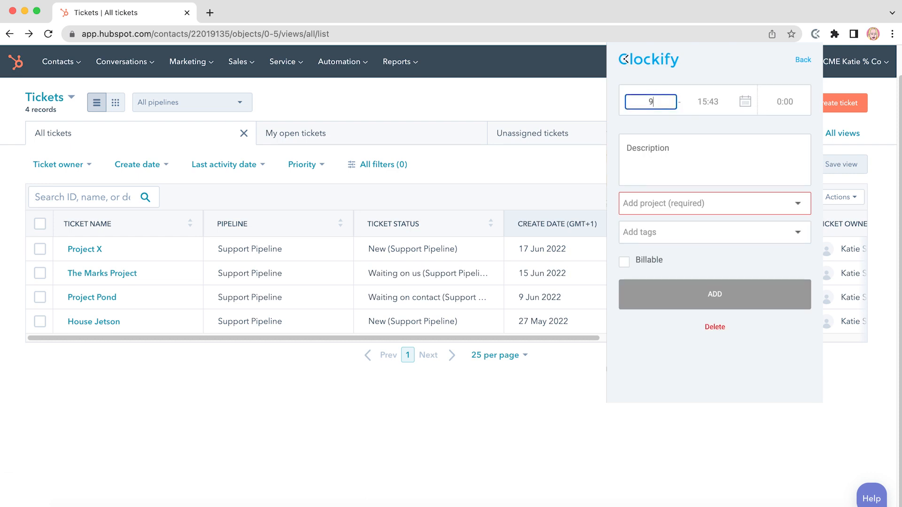
{"action": "type", "text": "1200"}
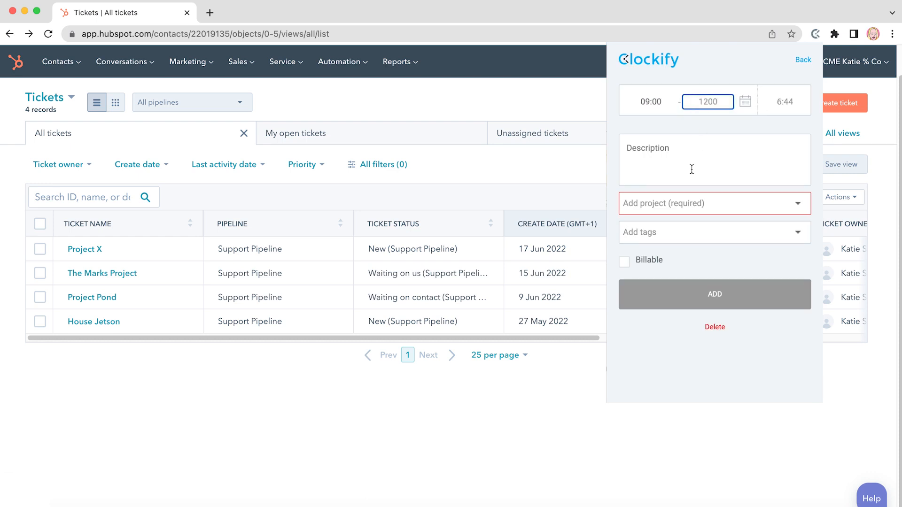
{"action": "left_click", "coordinate": [625, 262]}
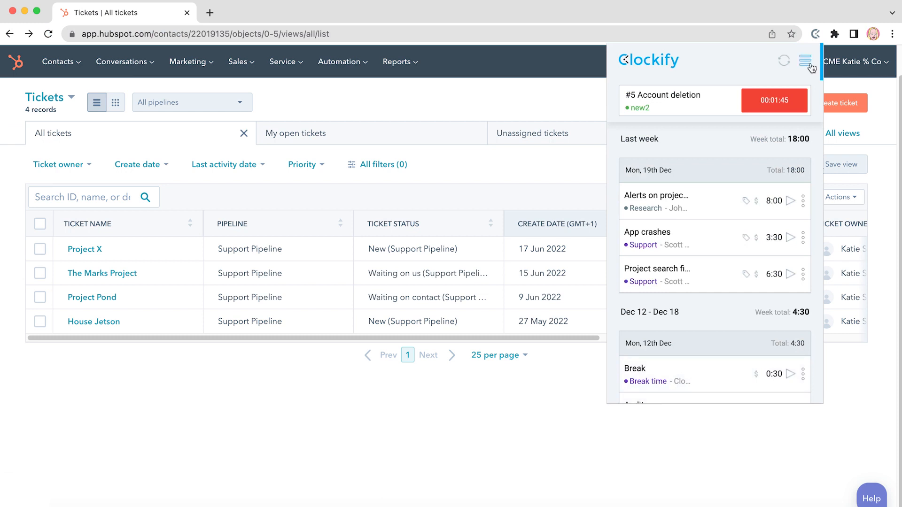
Open the extension Settings and browse the default project, dark mode and idle detection options
{"action": "left_click", "coordinate": [805, 61]}
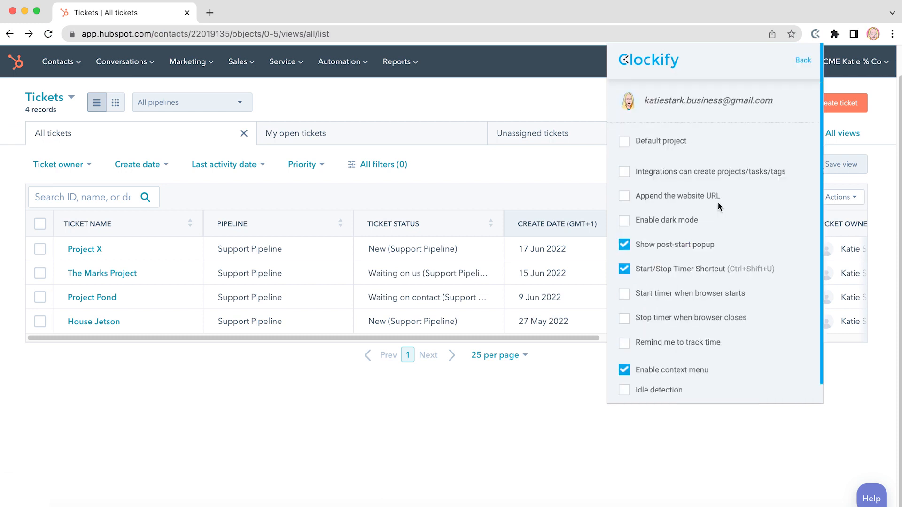
{"action": "scroll", "scroll_direction": "down", "scroll_amount": 3}
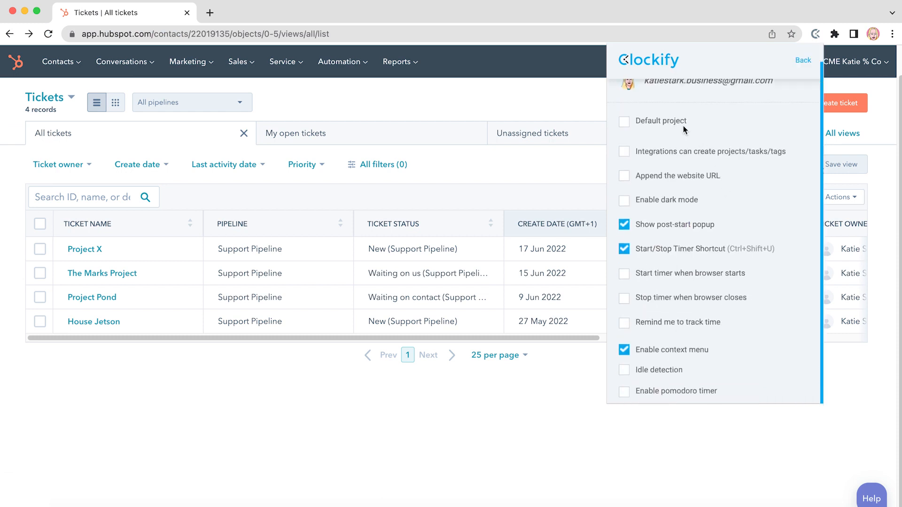
{"action": "mouse_move", "coordinate": [700, 323]}
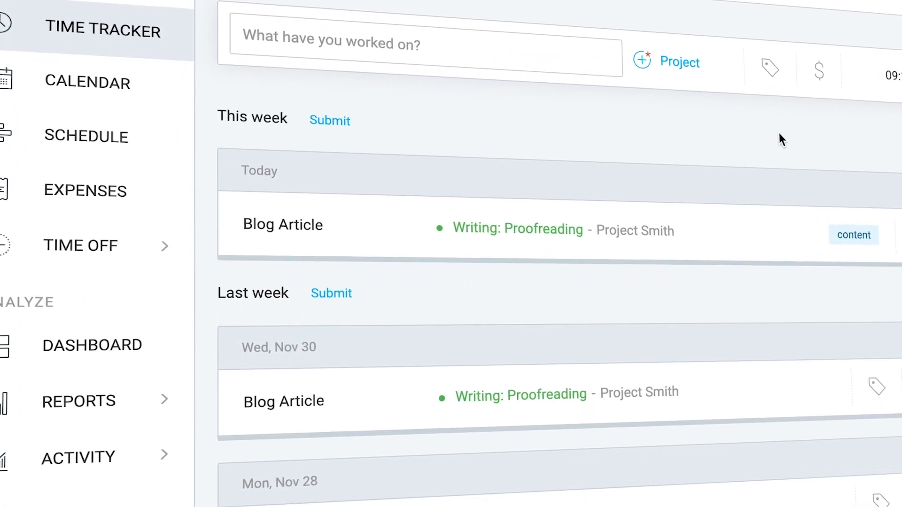
Scroll through the Nov 14–20 Summary report totalling 160:57 hours, 149:57 billable
{"action": "scroll", "scroll_direction": "down", "scroll_amount": 3}
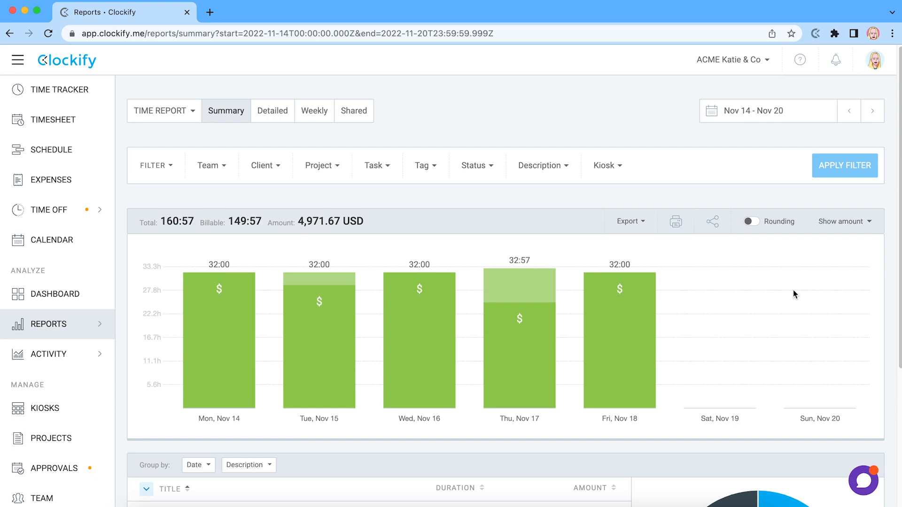
Extend the summary report to Nov 7–20, grouped by user, briefly checking sharing options
{"action": "left_click", "coordinate": [768, 111]}
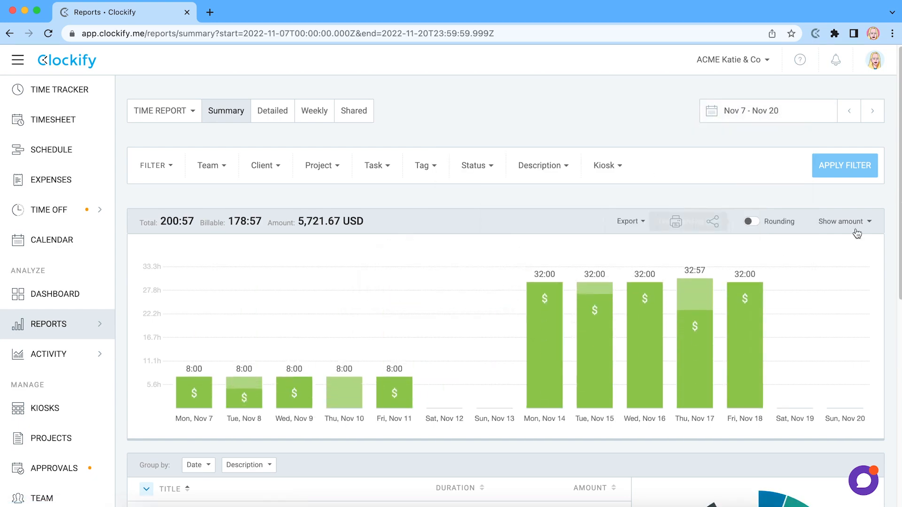
{"action": "left_click", "coordinate": [198, 168]}
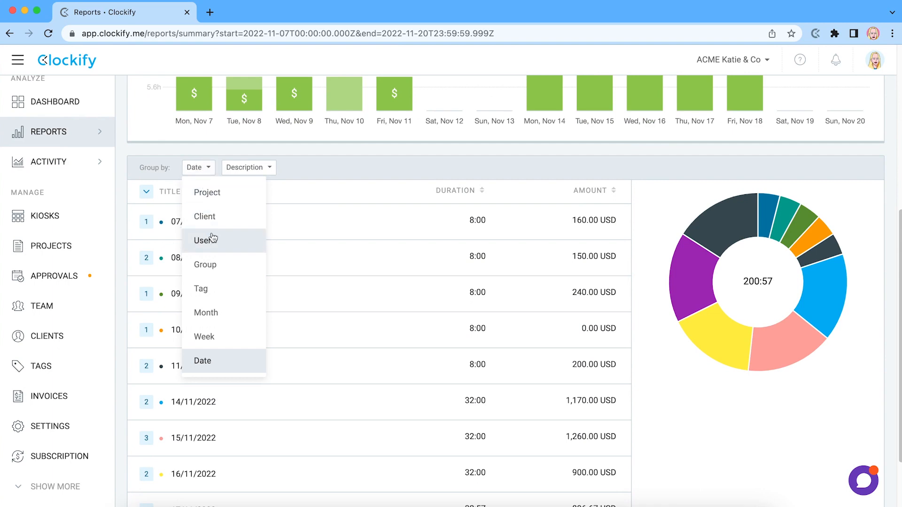
{"action": "left_click", "coordinate": [205, 240]}
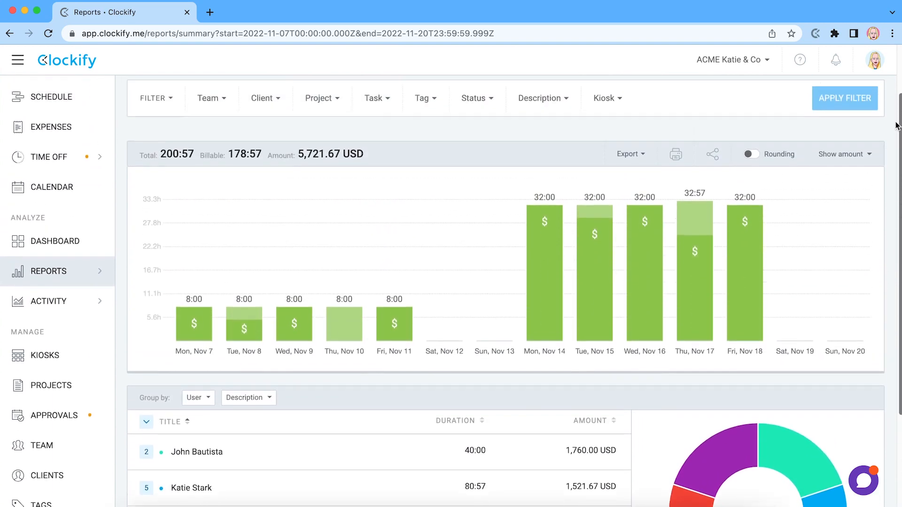
{"action": "left_click", "coordinate": [628, 153]}
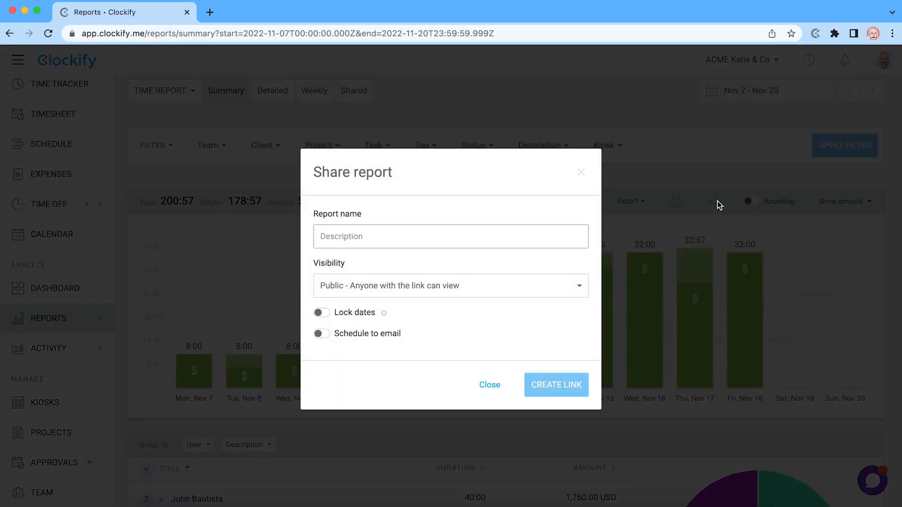
{"action": "left_click", "coordinate": [581, 172]}
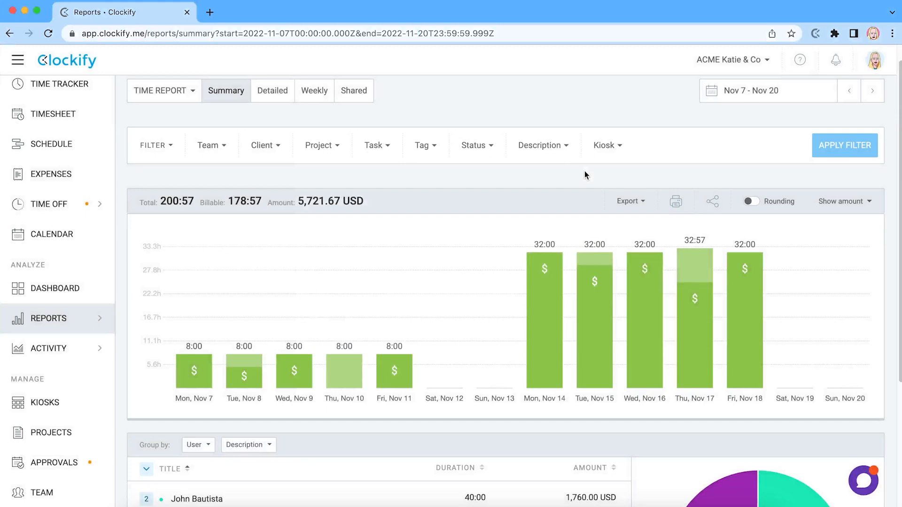
{"action": "left_click", "coordinate": [41, 498]}
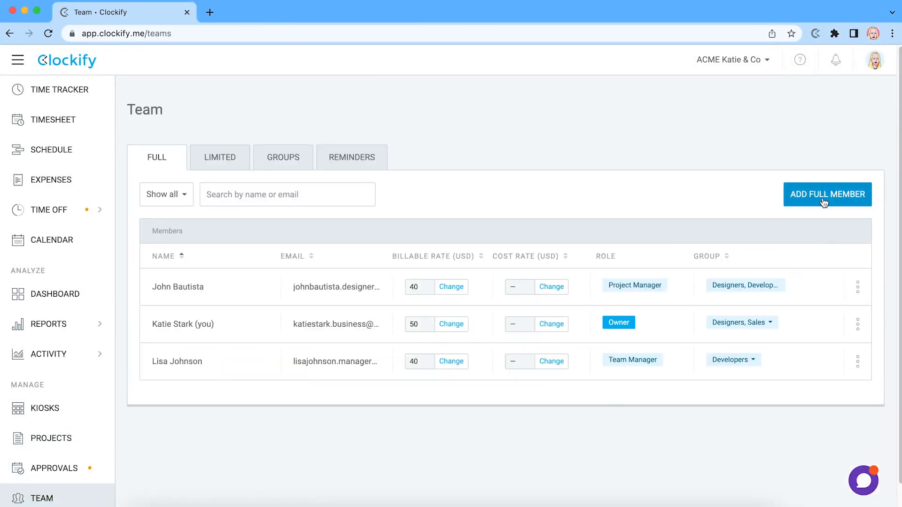
{"action": "left_click", "coordinate": [827, 195]}
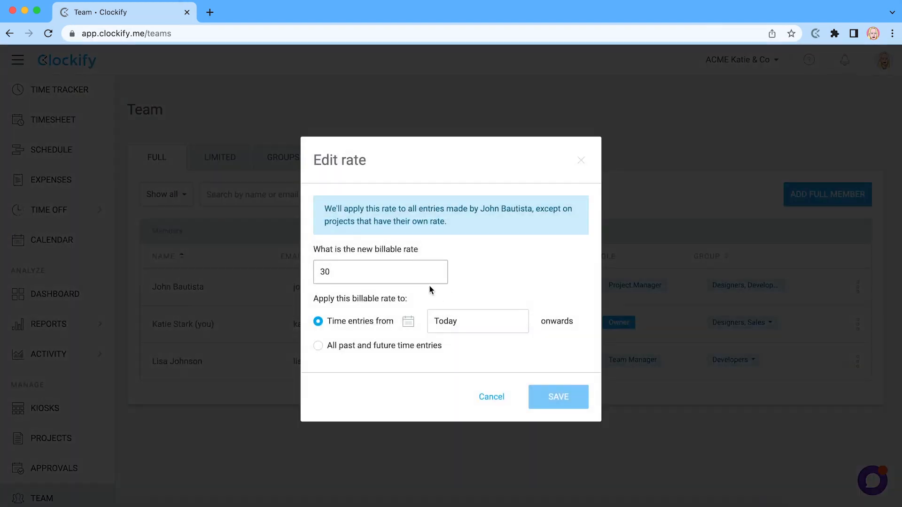
{"action": "type", "text": "40"}
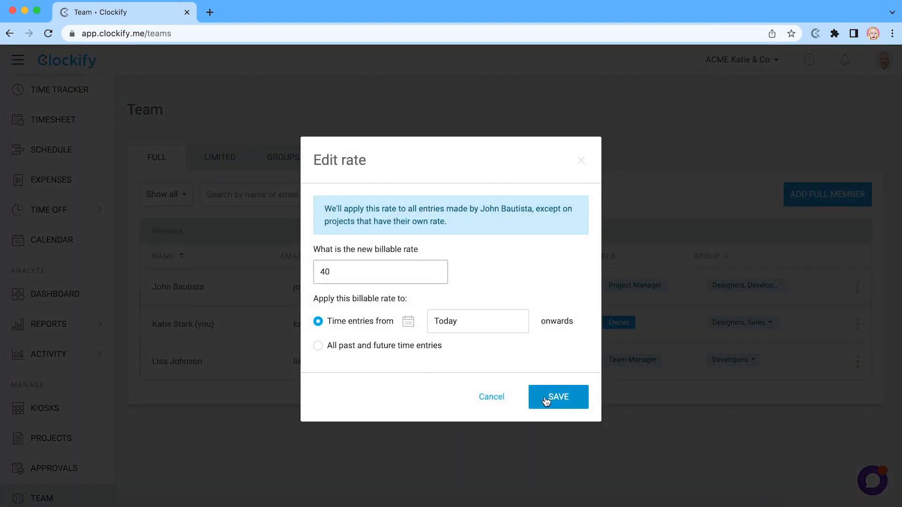
{"action": "left_click", "coordinate": [558, 397]}
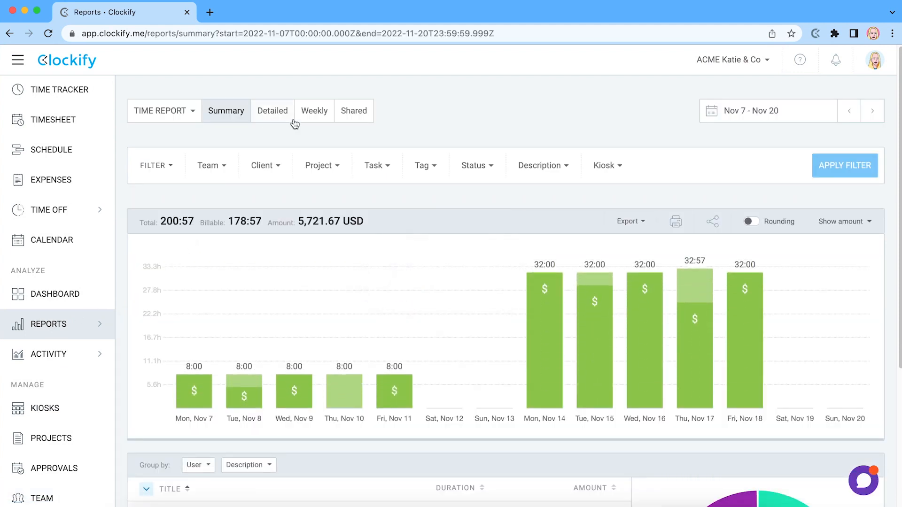
Filter the detailed time report to non-billable entries
{"action": "left_click", "coordinate": [272, 111]}
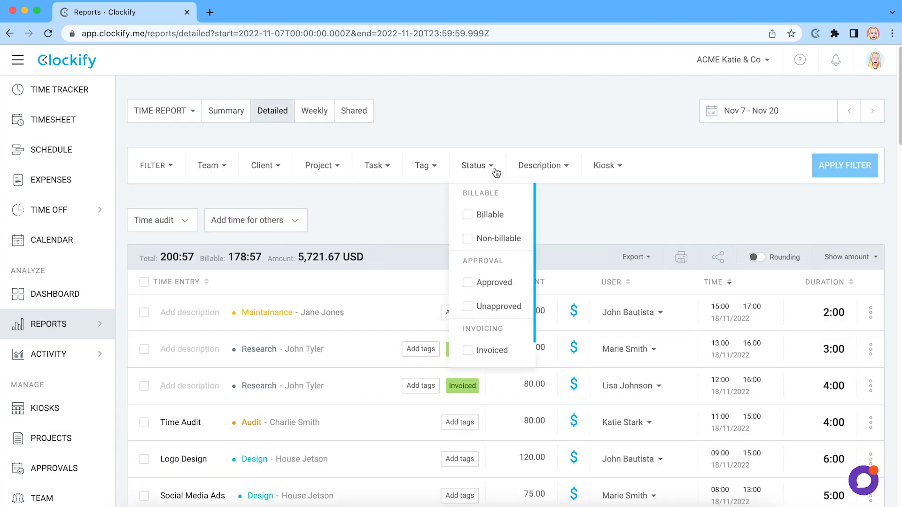
{"action": "left_click", "coordinate": [468, 239]}
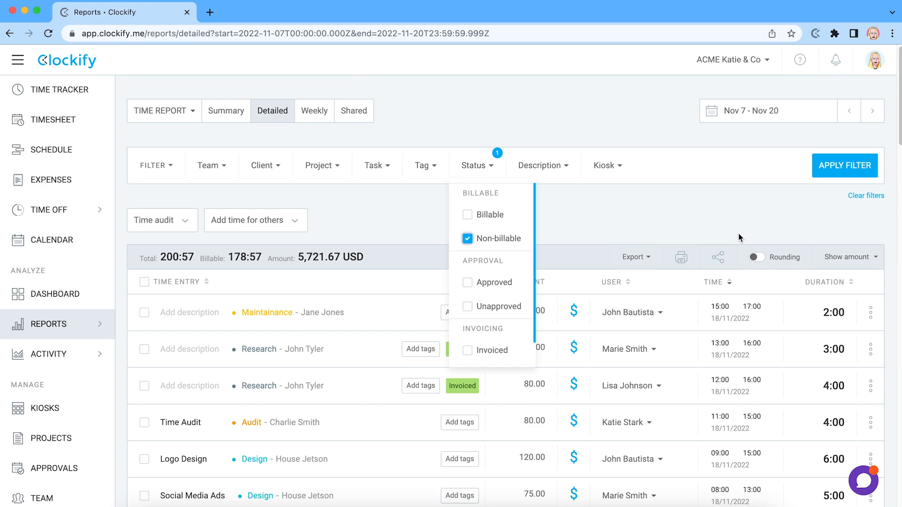
{"action": "left_click", "coordinate": [845, 166]}
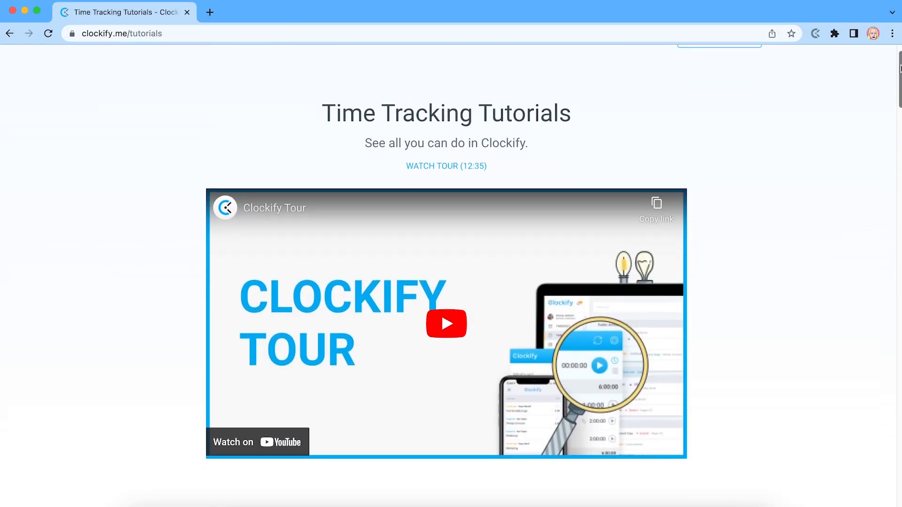
Scroll the Tutorials page down to the Time Tracking videos and the Reporting section
{"action": "scroll", "scroll_direction": "down", "scroll_amount": 3}
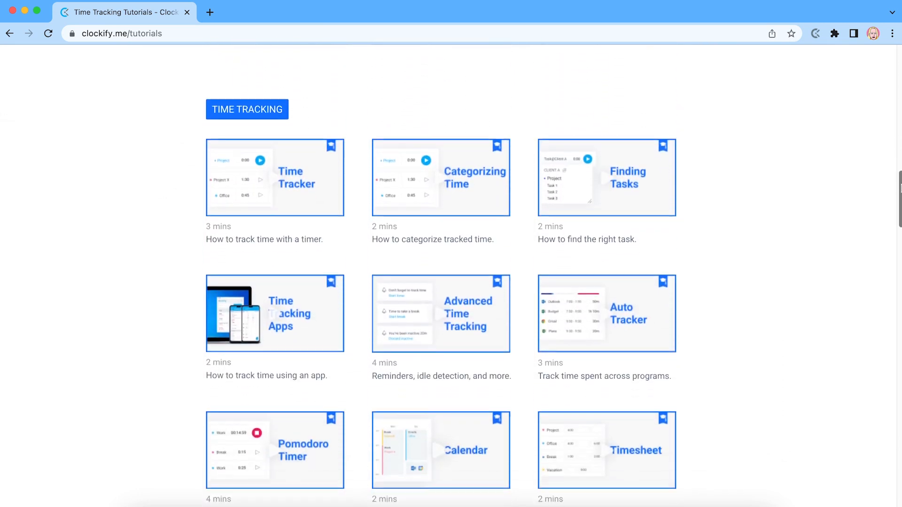
{"action": "scroll", "scroll_direction": "down", "scroll_amount": 3}
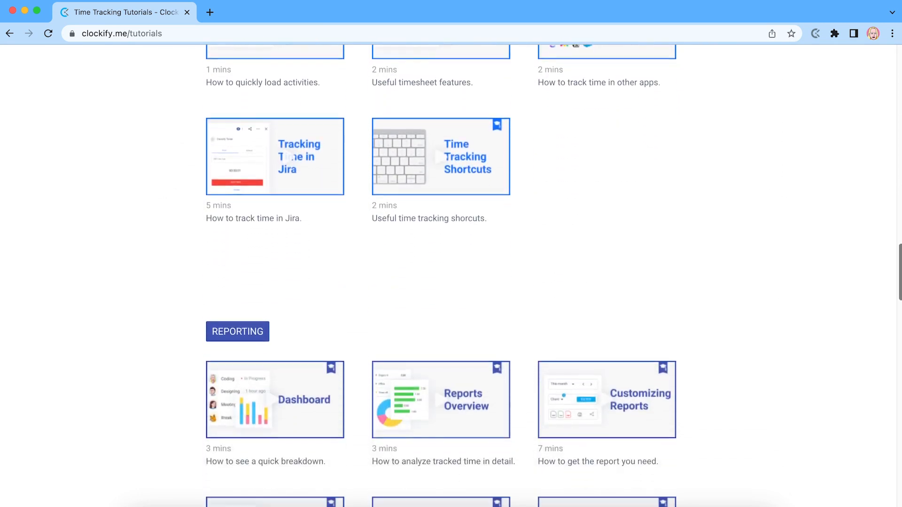